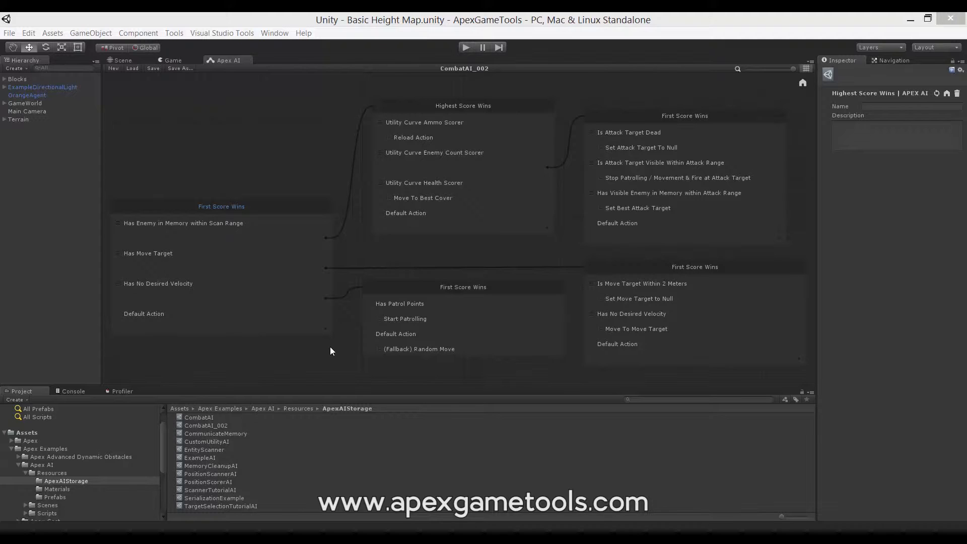
pyautogui.moveTo(275, 164)
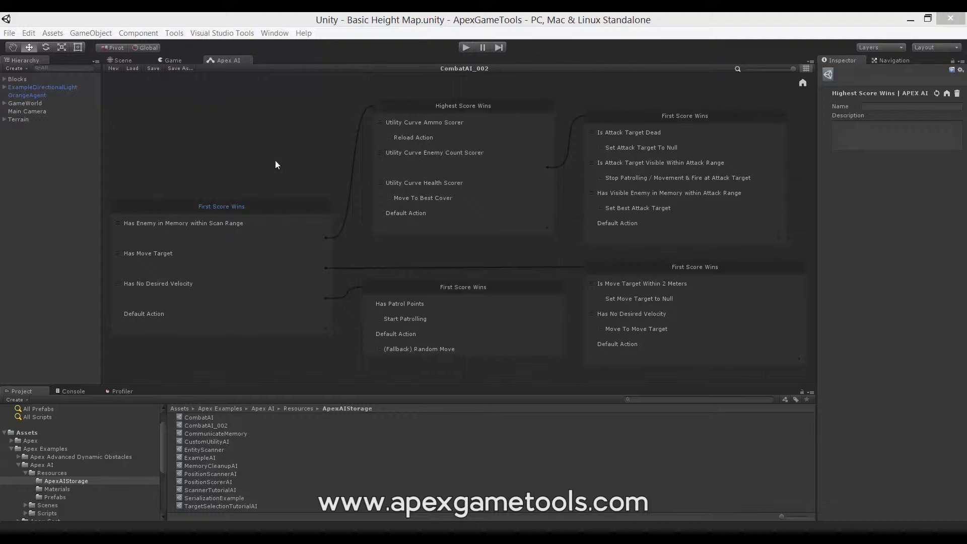
pyautogui.moveTo(203, 211)
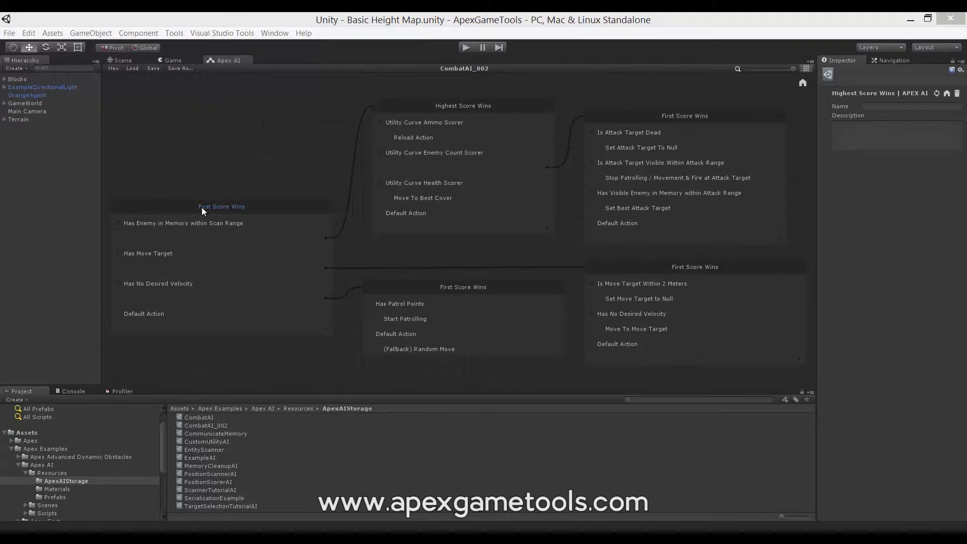
# Step: Select the Highest Score Wins and root First Score Wins selectors, then deselect to show CombatAI_002's properties
pyautogui.click(464, 105)
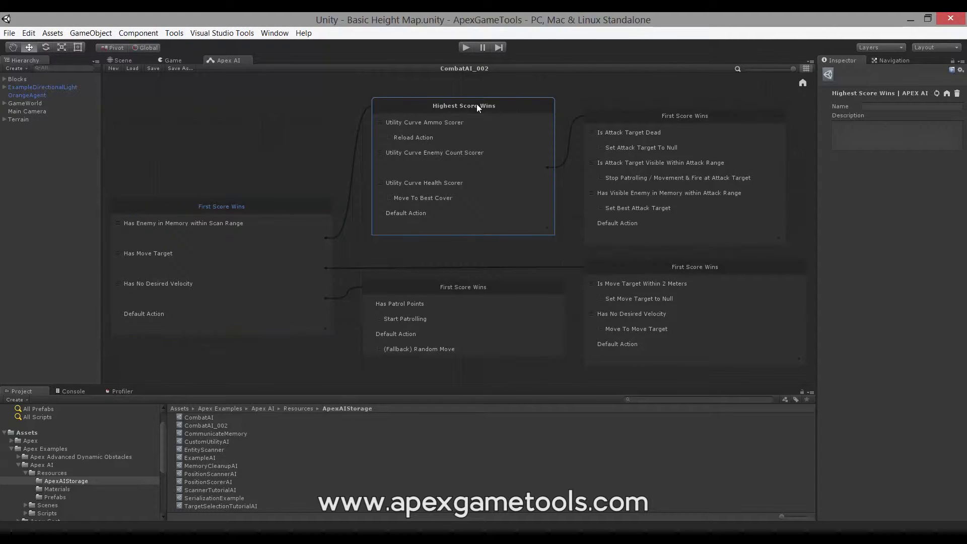
pyautogui.moveTo(269, 202)
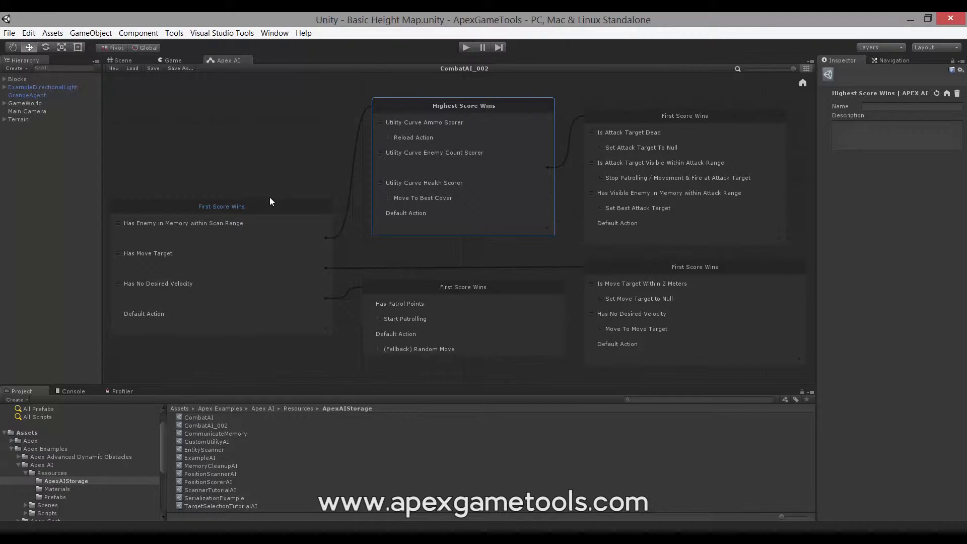
pyautogui.moveTo(179, 211)
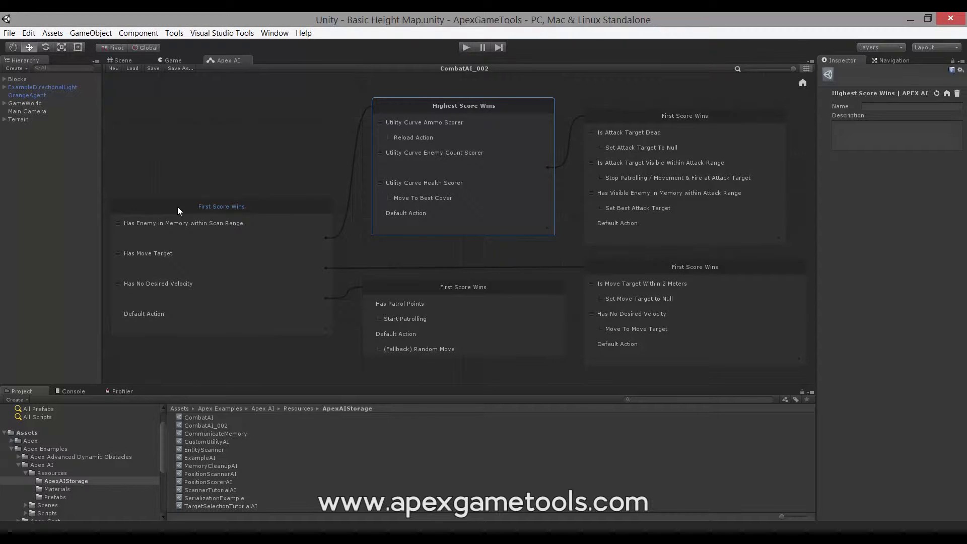
pyautogui.moveTo(233, 168)
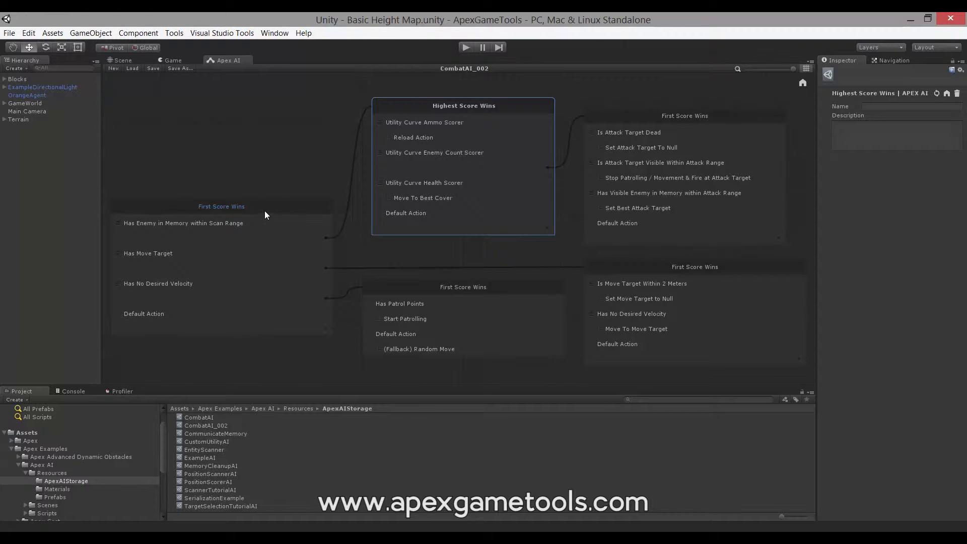
pyautogui.click(221, 206)
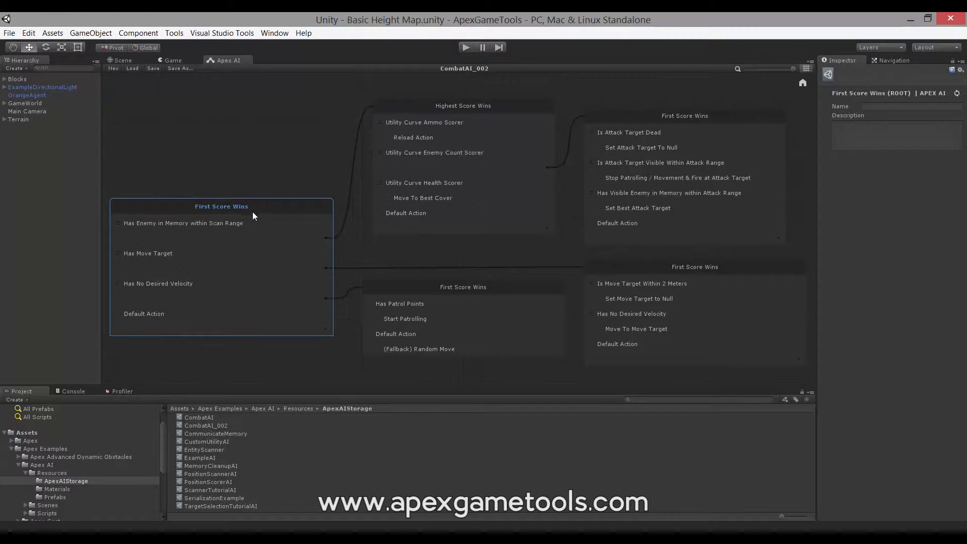
pyautogui.click(233, 184)
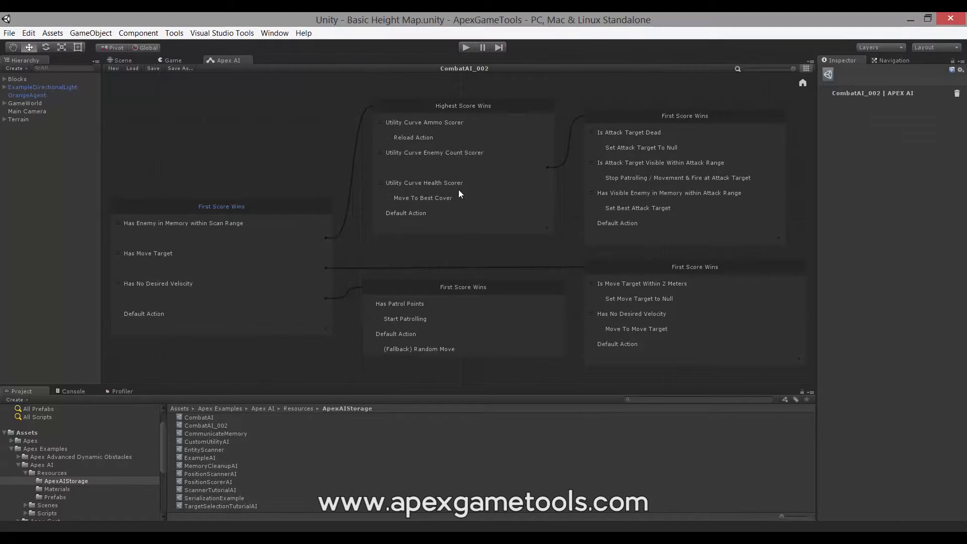
pyautogui.moveTo(385, 257)
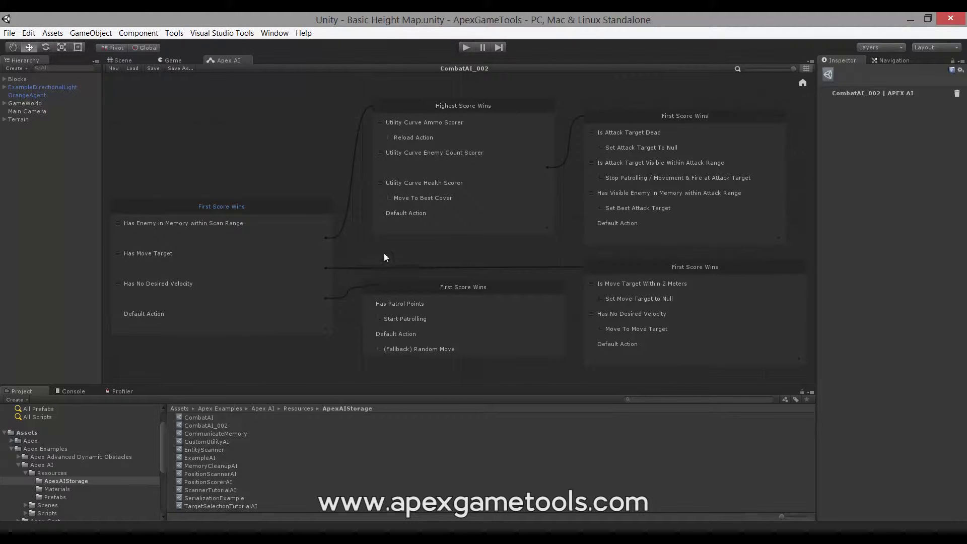
pyautogui.moveTo(274, 210)
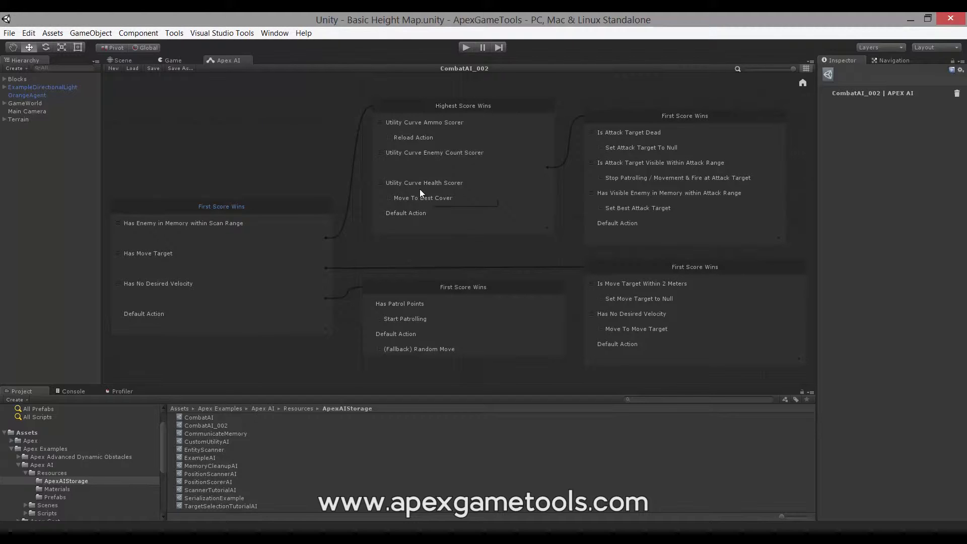
pyautogui.moveTo(427, 191)
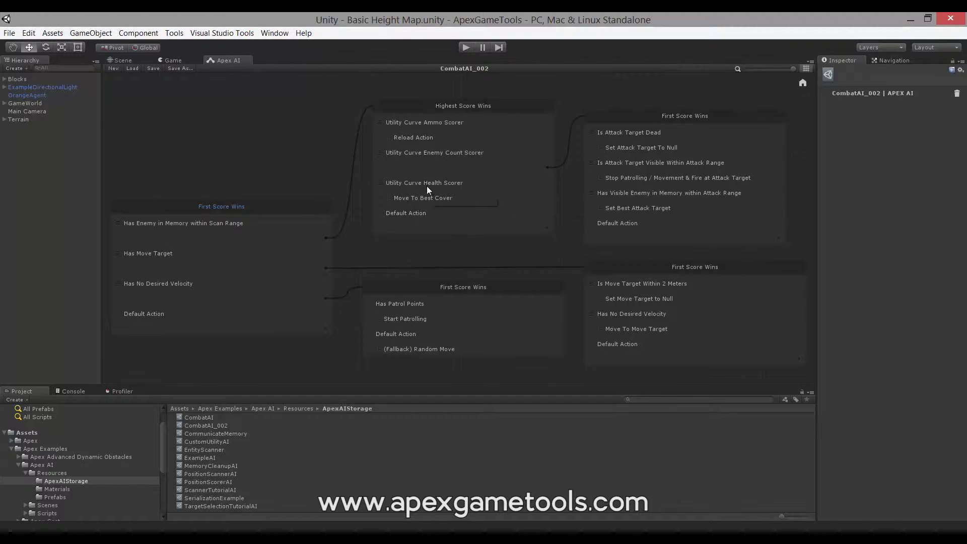
pyautogui.moveTo(426, 185)
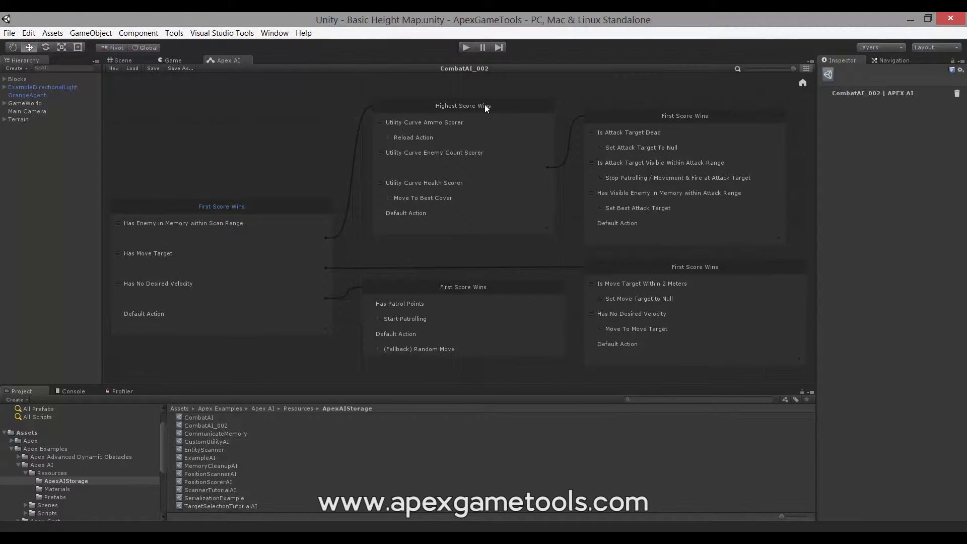
# Step: Select the Highest Score Wins selector header so its empty name and description show in the Inspector
pyautogui.click(462, 105)
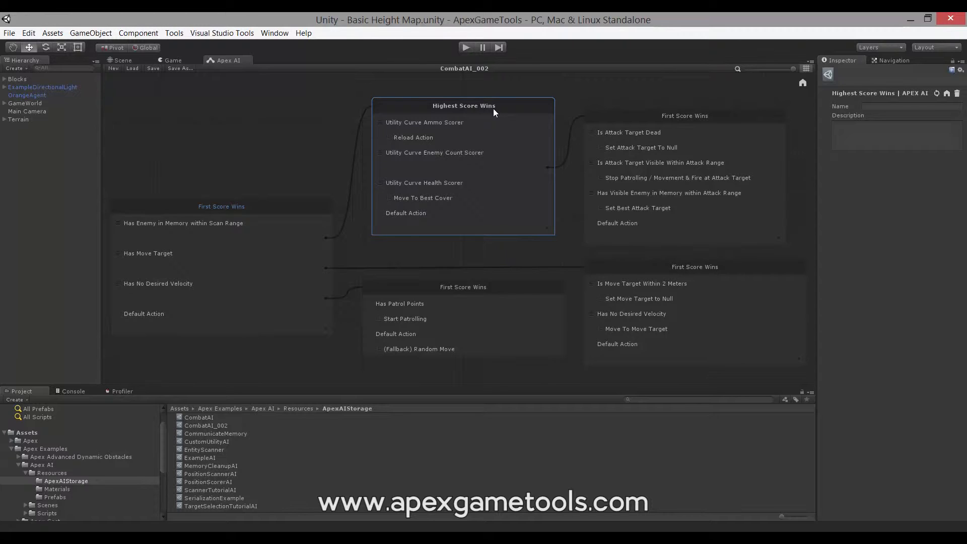
pyautogui.moveTo(448, 122)
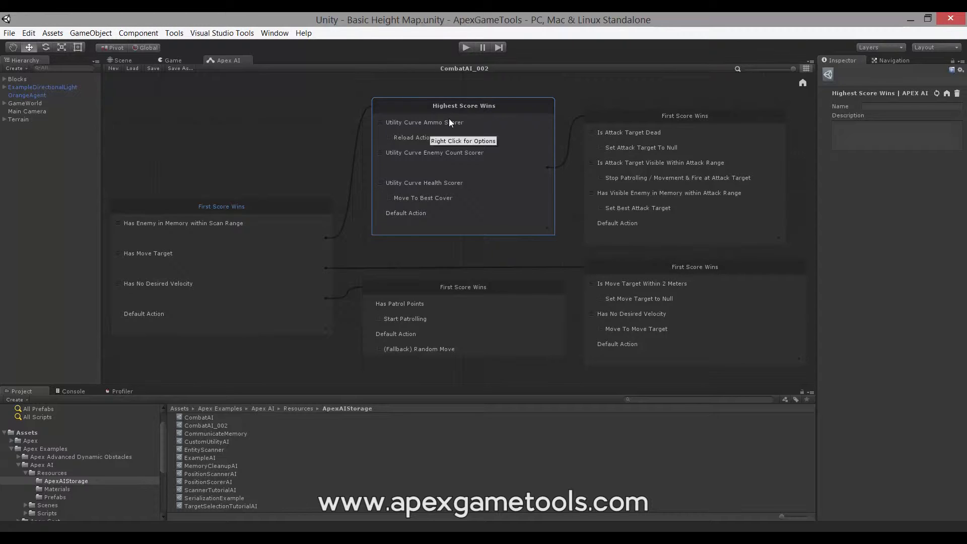
pyautogui.moveTo(415, 227)
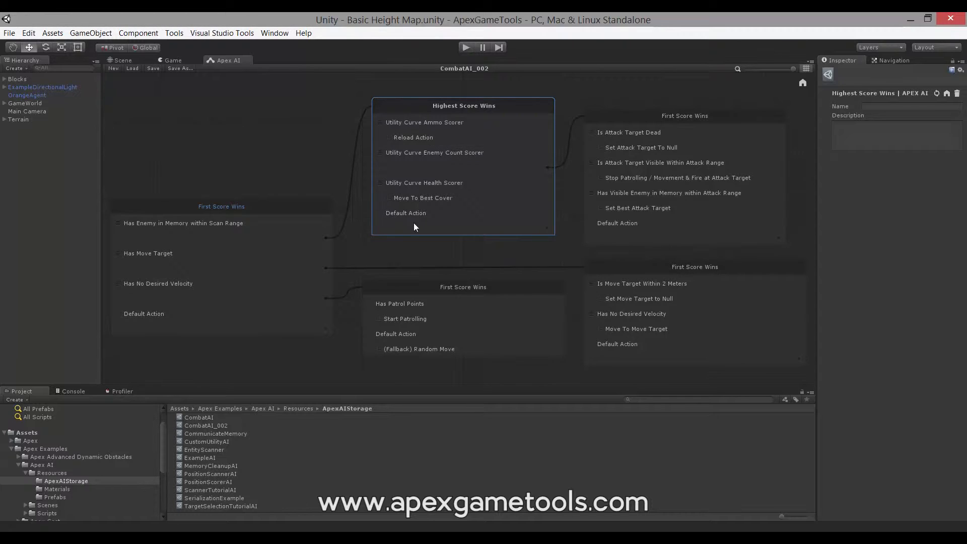
pyautogui.moveTo(416, 116)
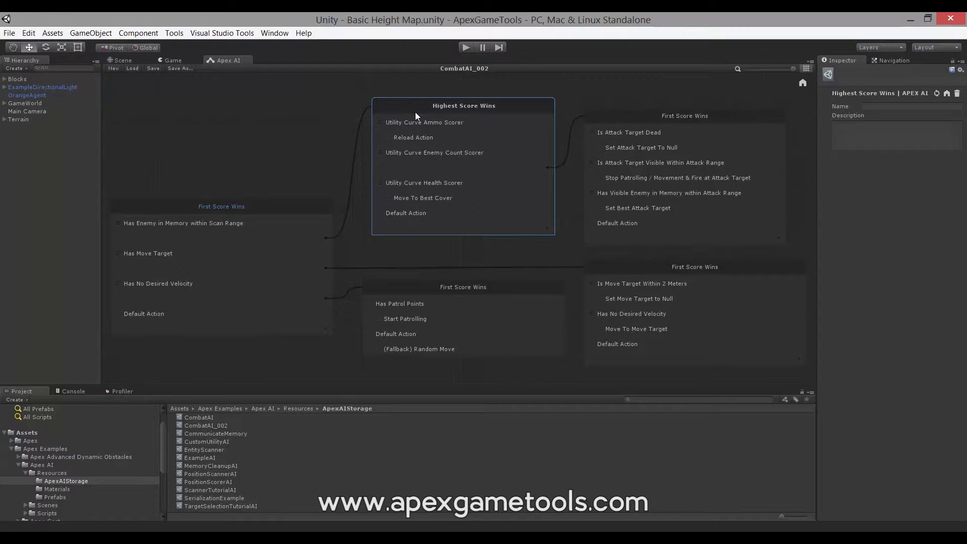
pyautogui.moveTo(305, 147)
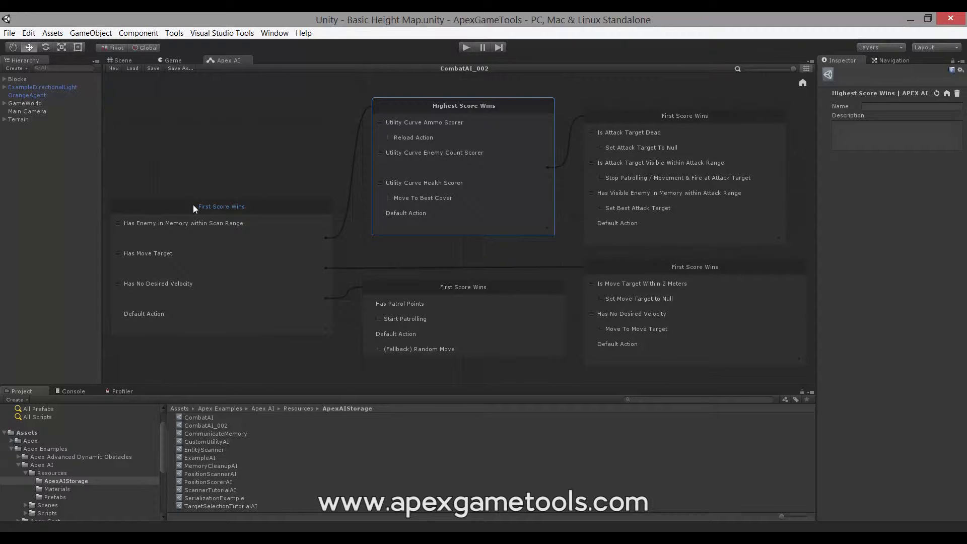
pyautogui.click(221, 206)
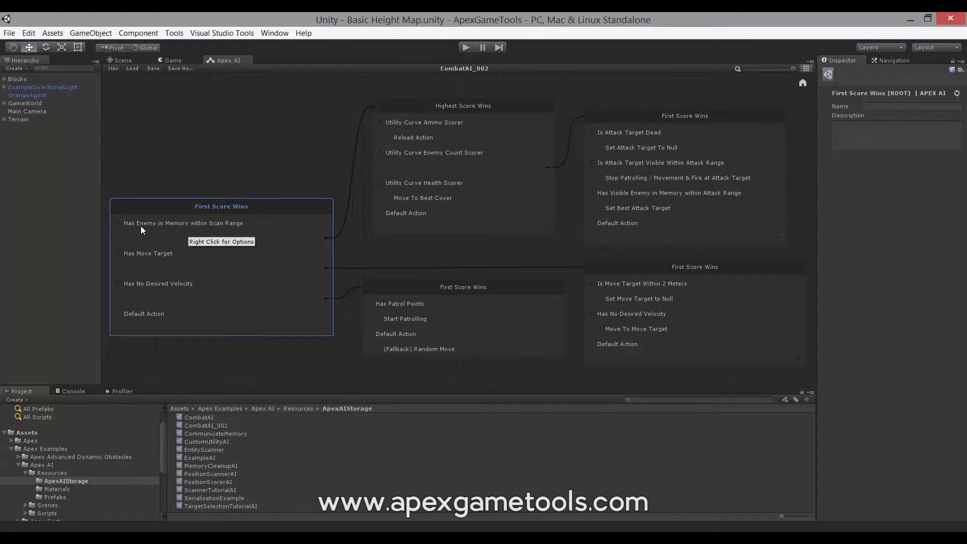
pyautogui.moveTo(146, 229)
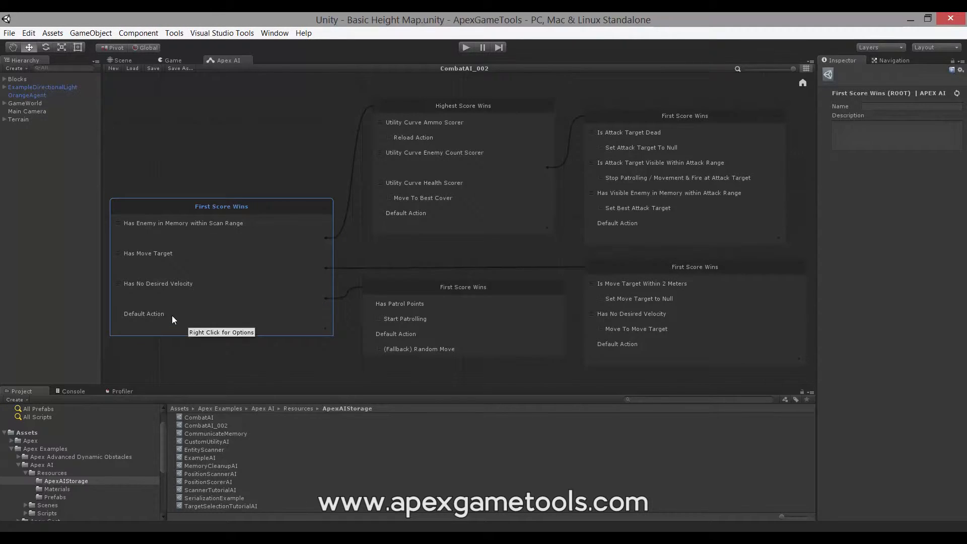
pyautogui.click(147, 313)
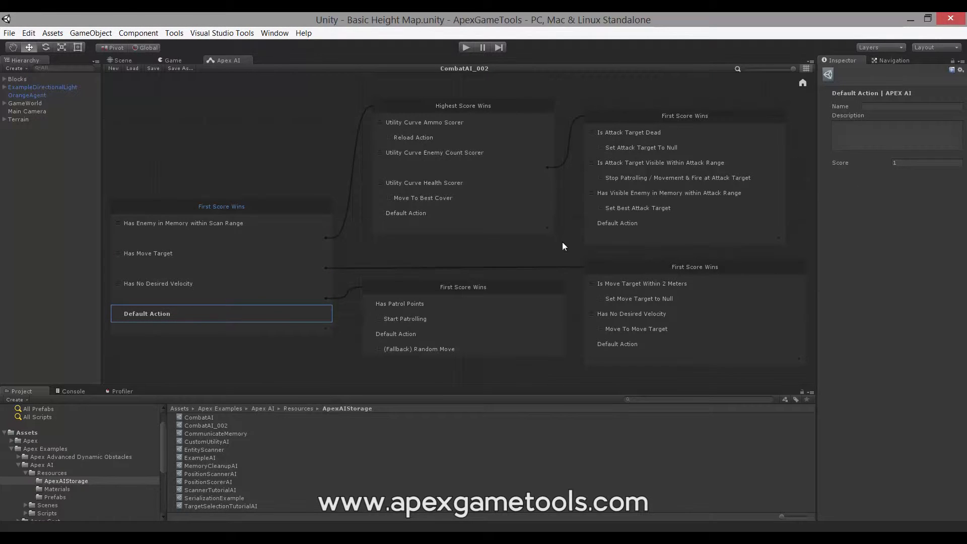
pyautogui.moveTo(195, 261)
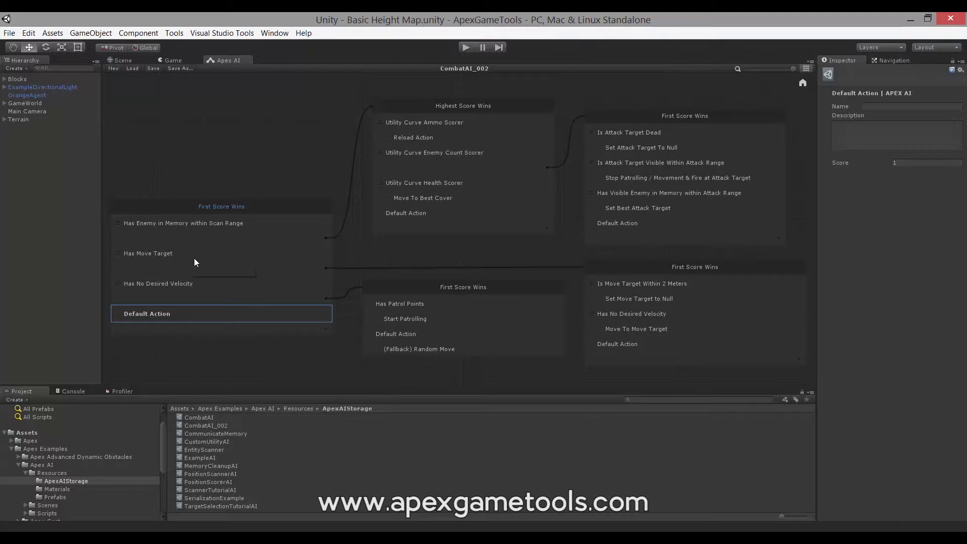
pyautogui.moveTo(180, 261)
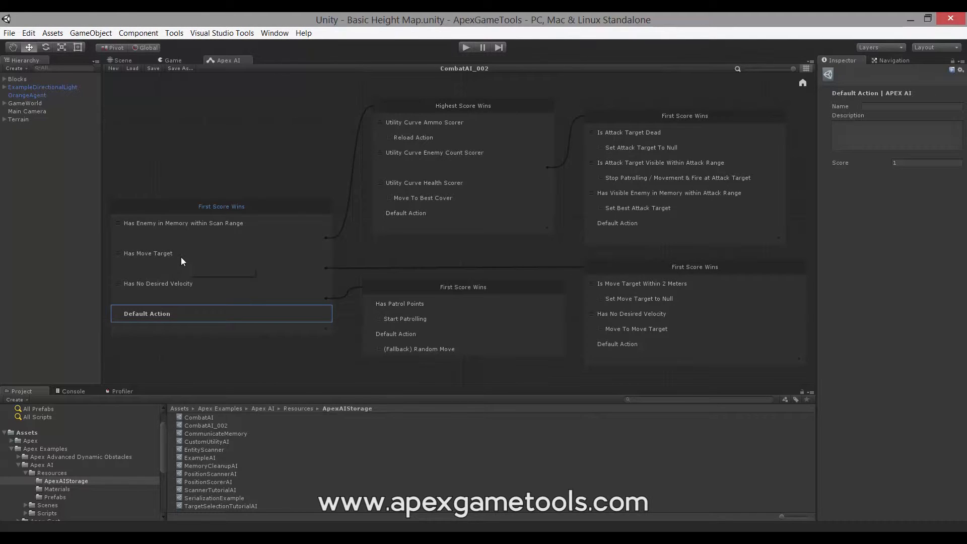
pyautogui.moveTo(208, 223)
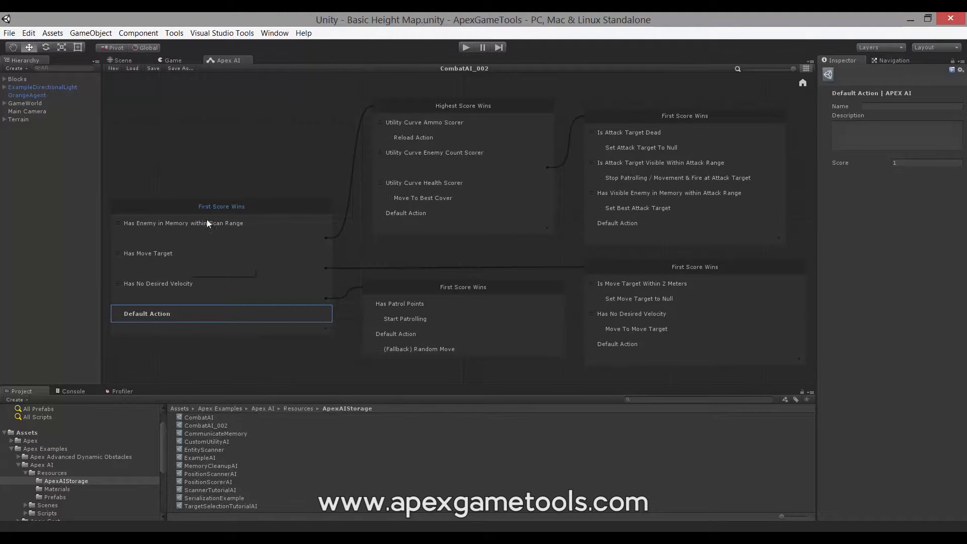
pyautogui.click(220, 206)
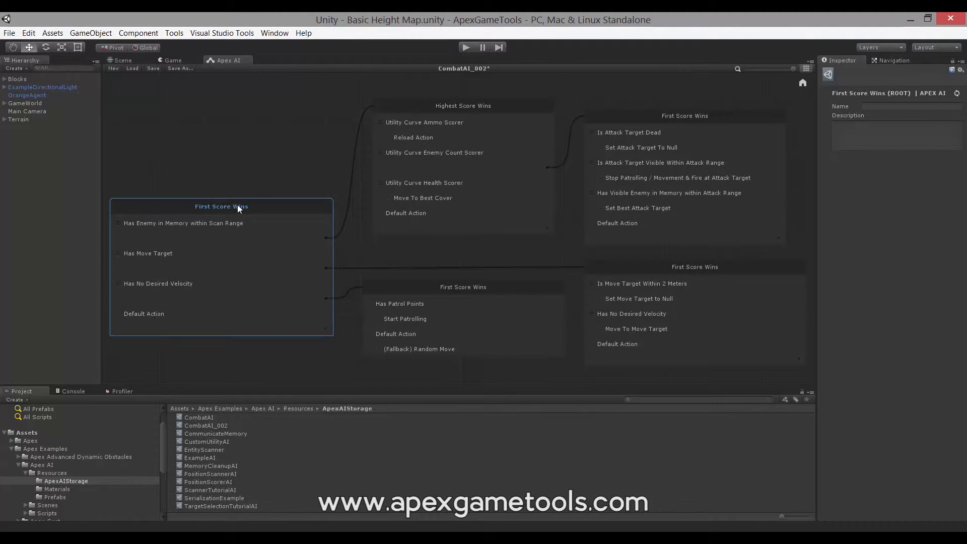
pyautogui.moveTo(442, 112)
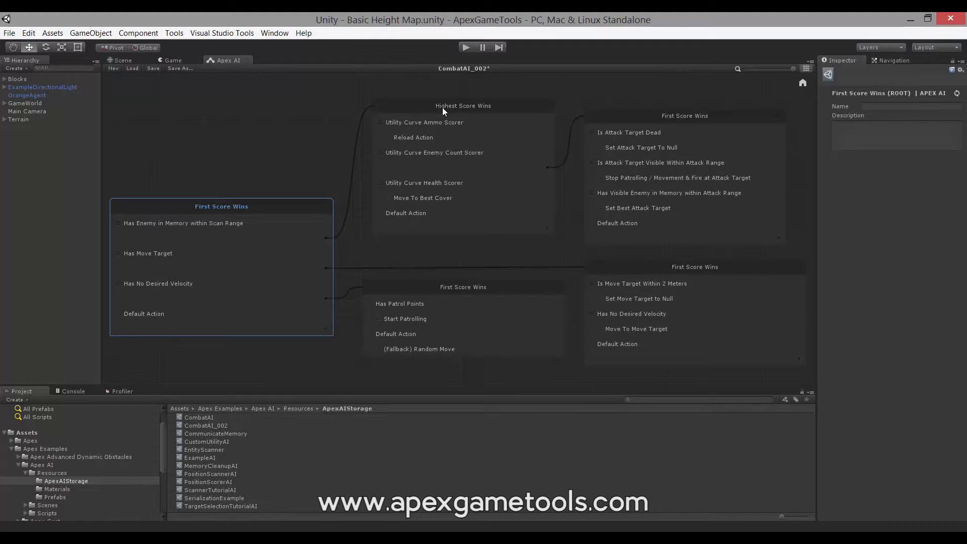
pyautogui.moveTo(388, 180)
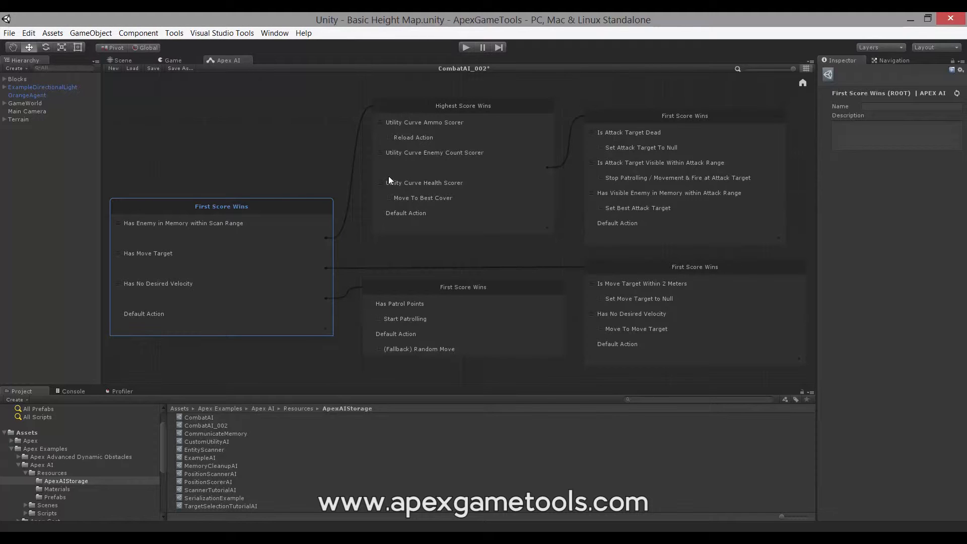
pyautogui.moveTo(432, 134)
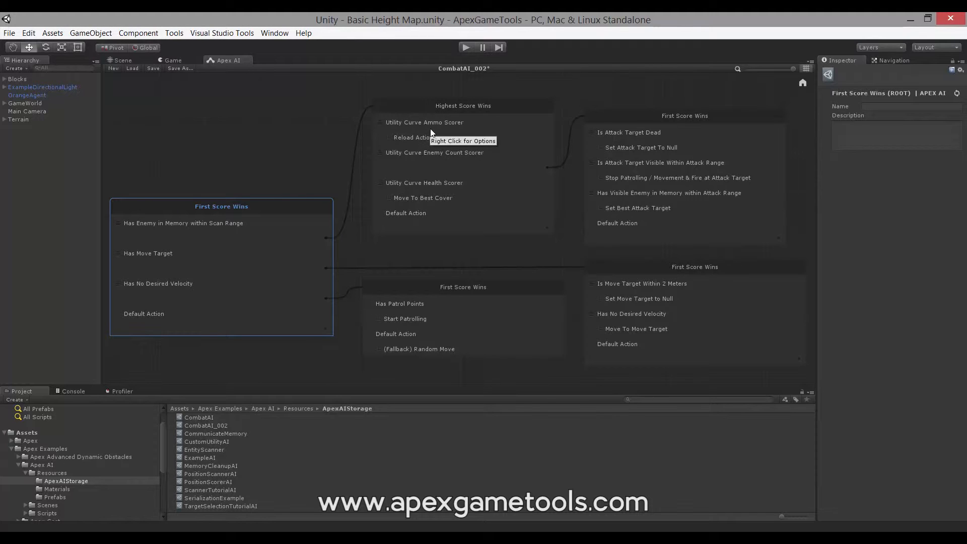
pyautogui.moveTo(212, 209)
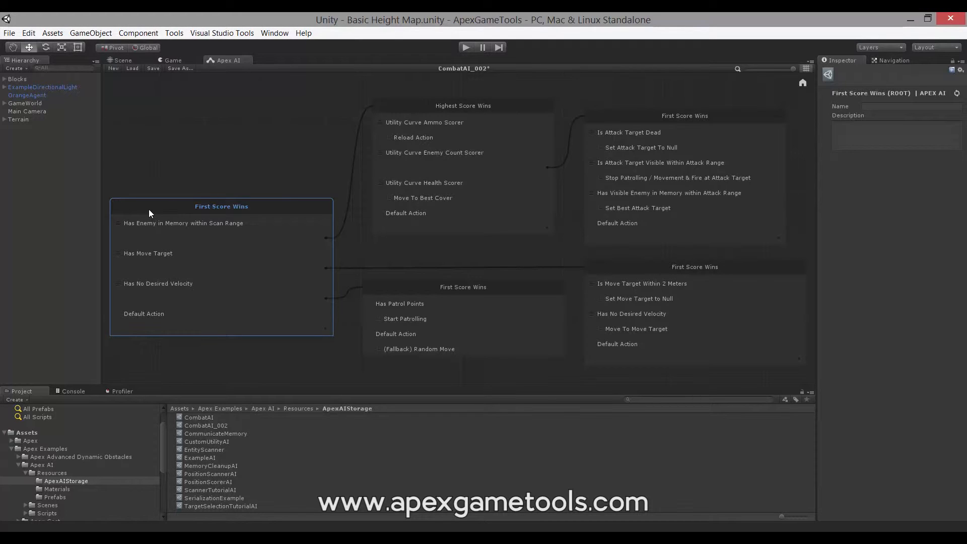
pyautogui.moveTo(148, 214)
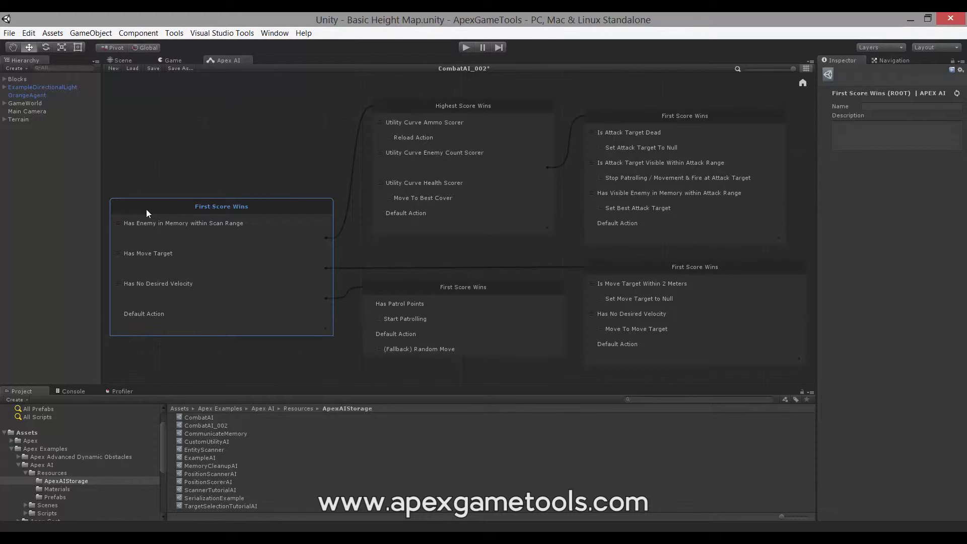
pyautogui.moveTo(138, 214)
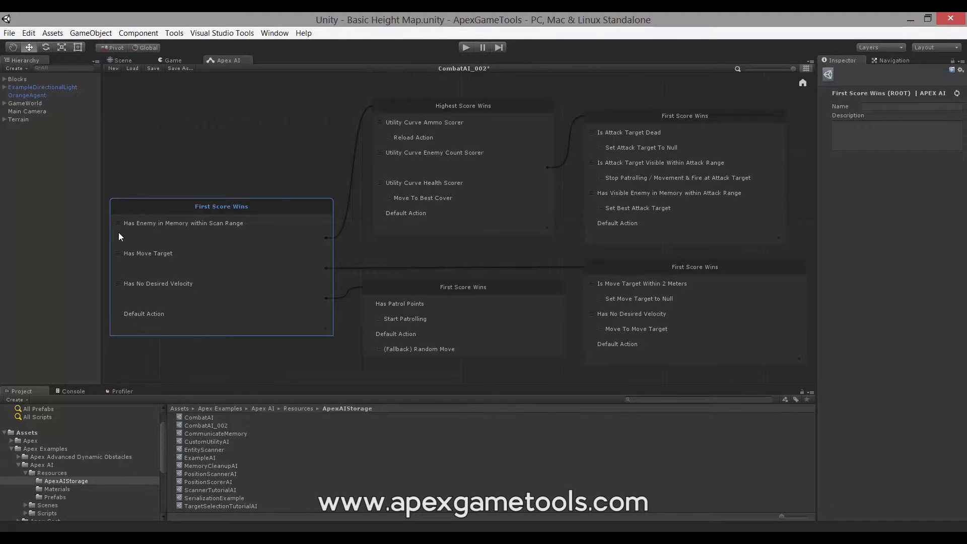
pyautogui.moveTo(202, 214)
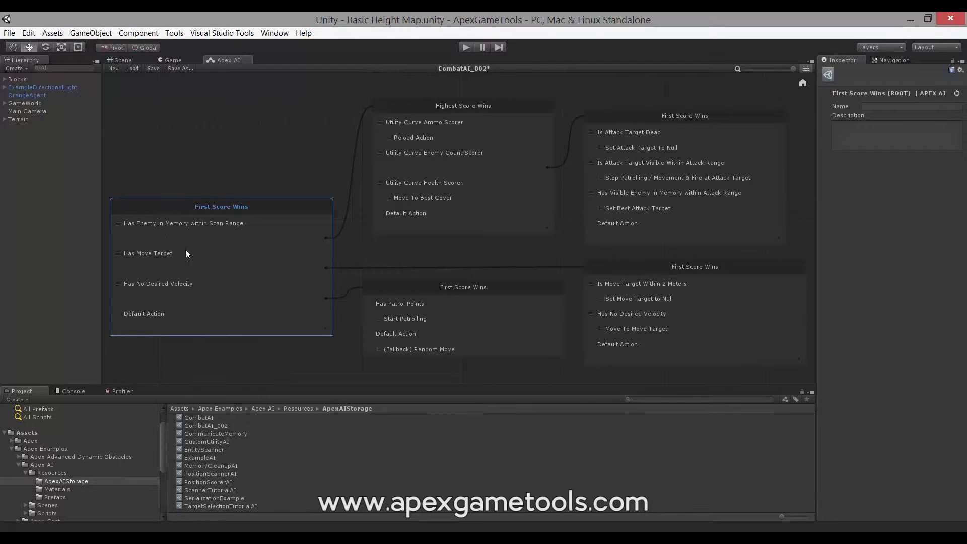
pyautogui.moveTo(127, 264)
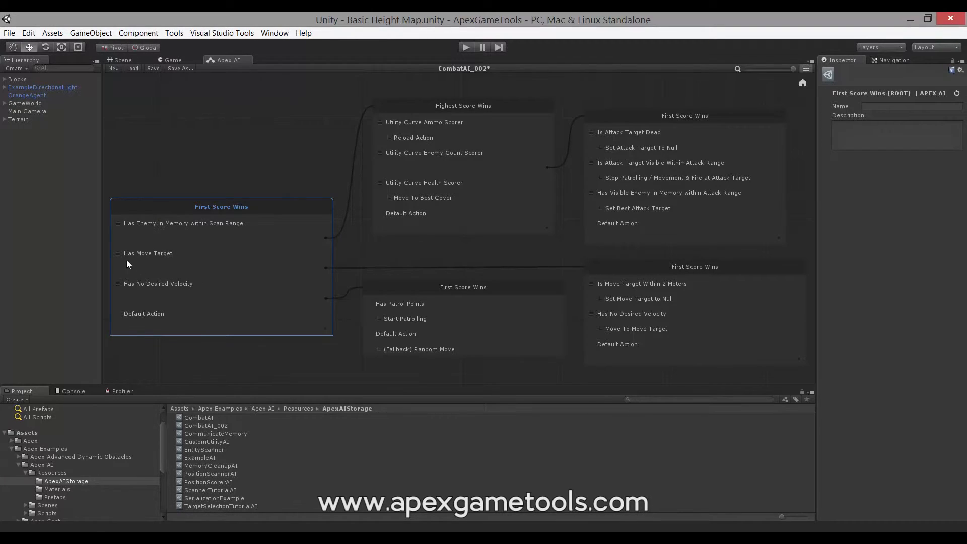
pyautogui.click(147, 253)
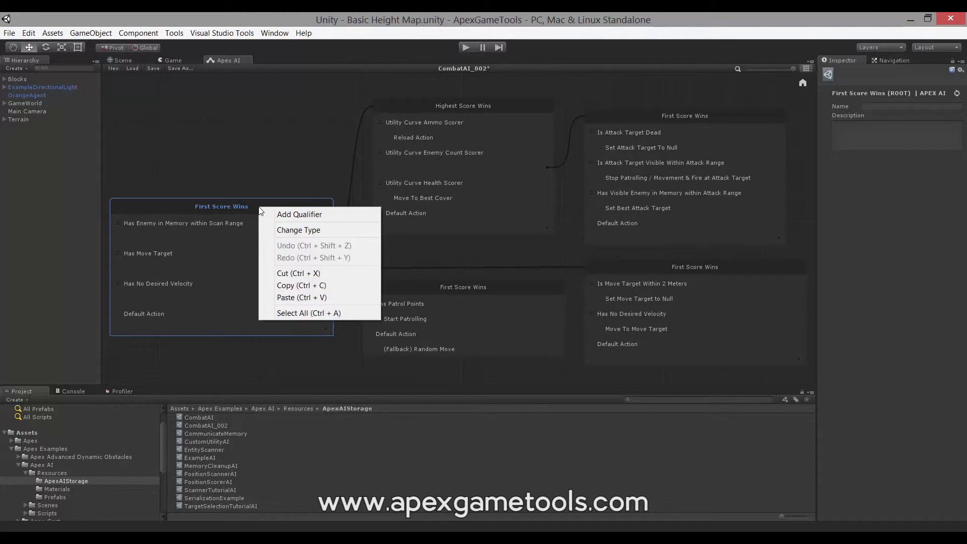
pyautogui.moveTo(299, 217)
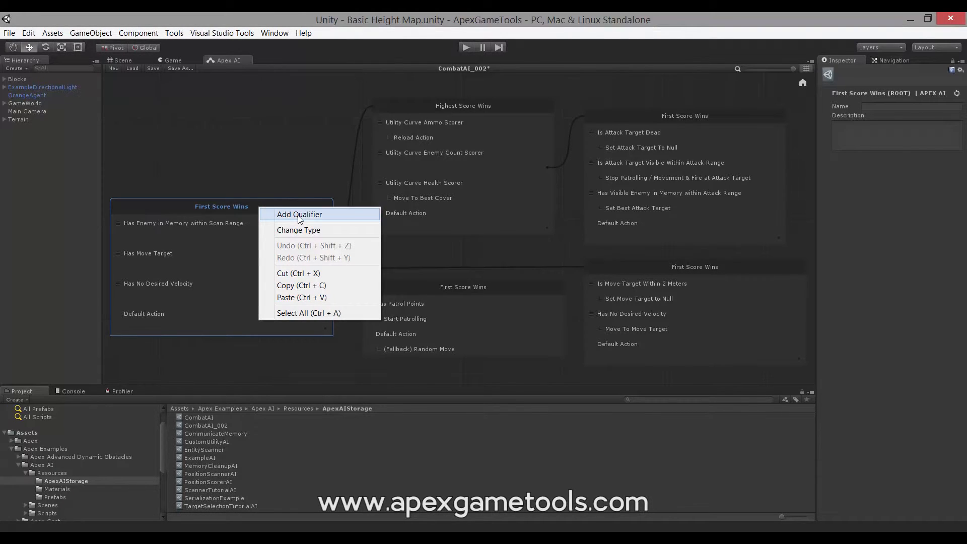
pyautogui.moveTo(298, 230)
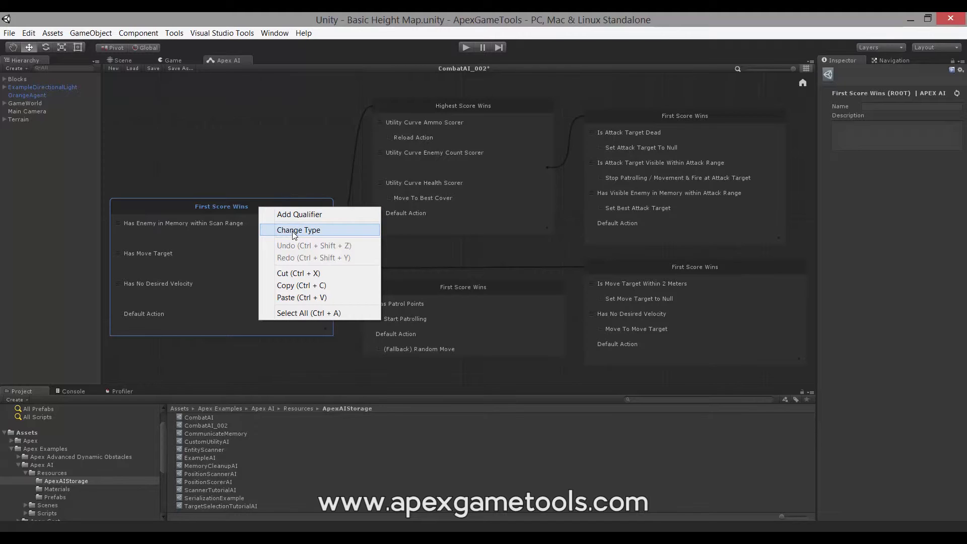
# Step: Choose Change Type on the First Score Wins root selector to list available selector types
pyautogui.click(298, 229)
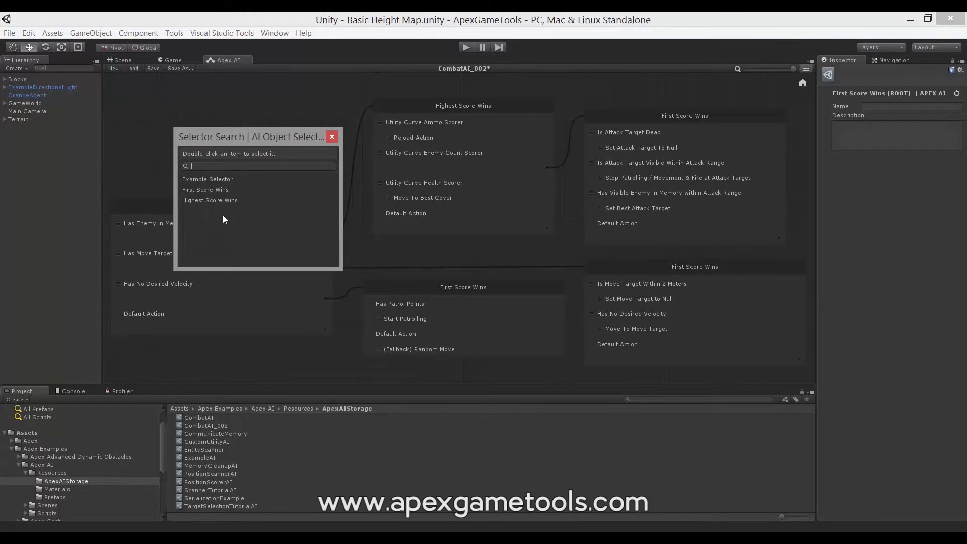
pyautogui.moveTo(210, 200)
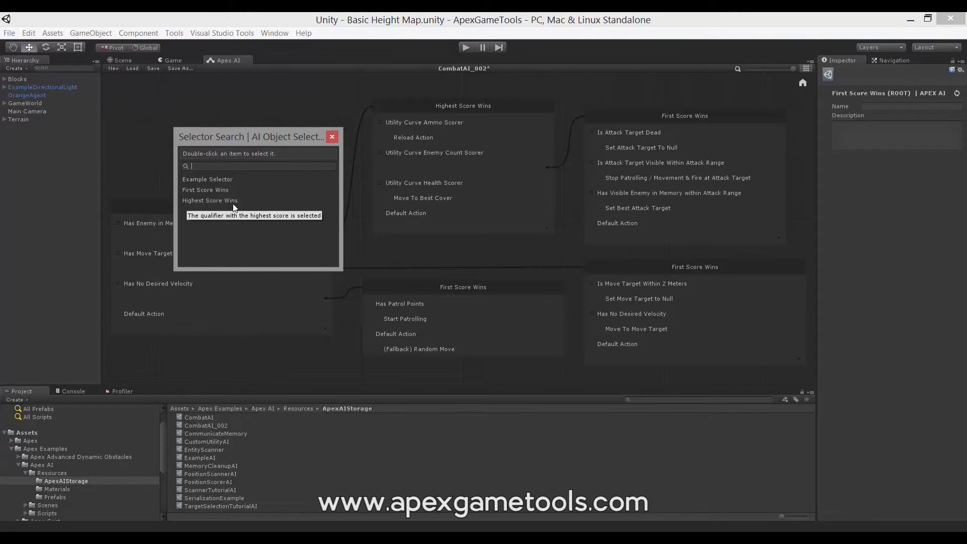
pyautogui.moveTo(206, 190)
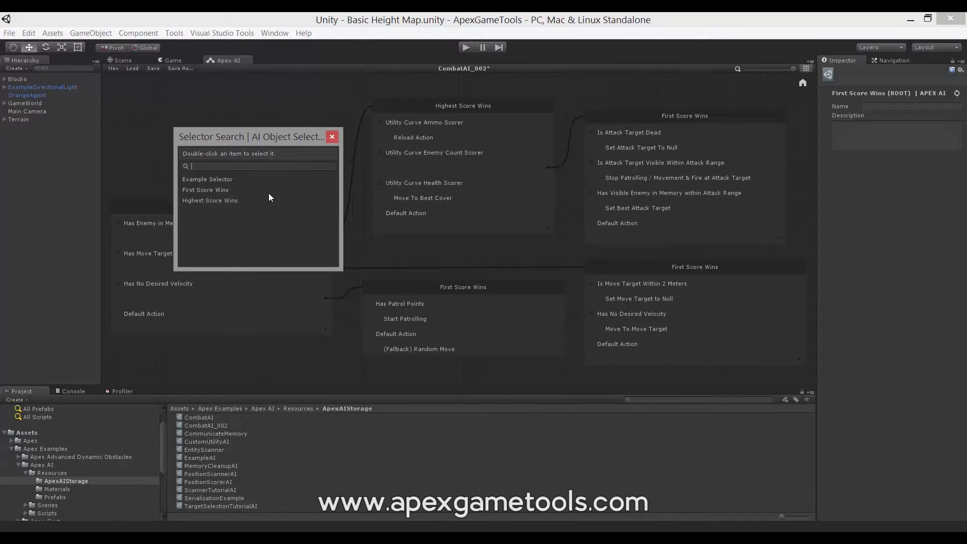
# Step: Pick a selector type from the search dialog, leaving the root as First Score Wins
pyautogui.doubleClick(206, 190)
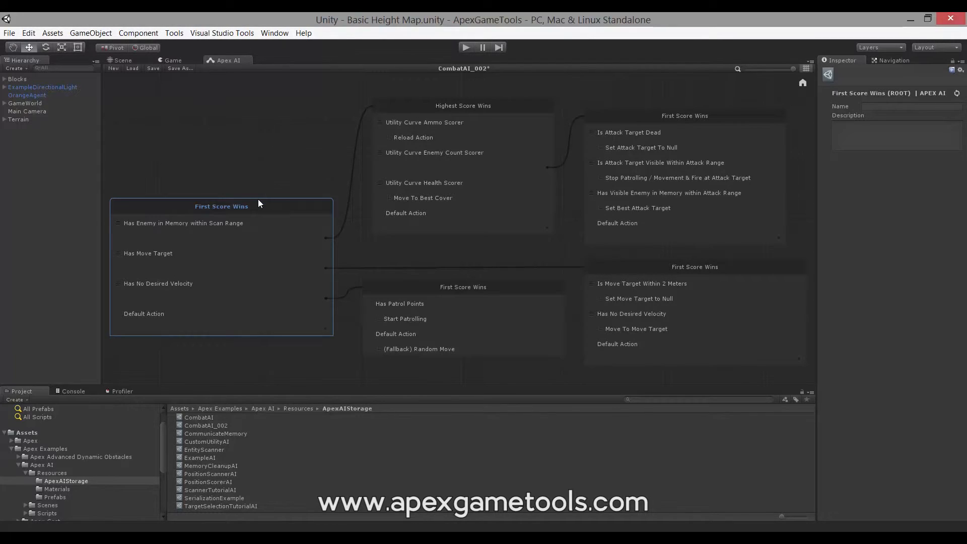
pyautogui.moveTo(453, 115)
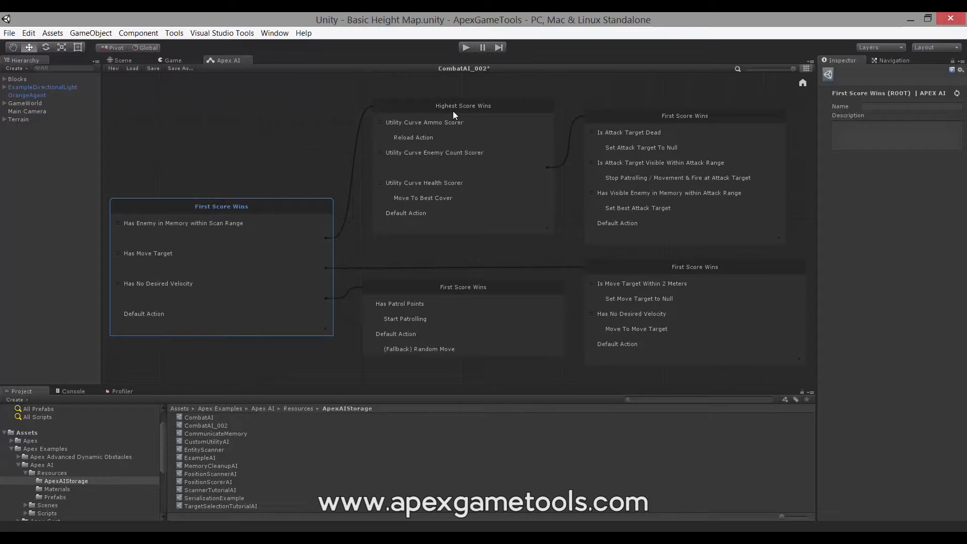
pyautogui.rightClick(462, 105)
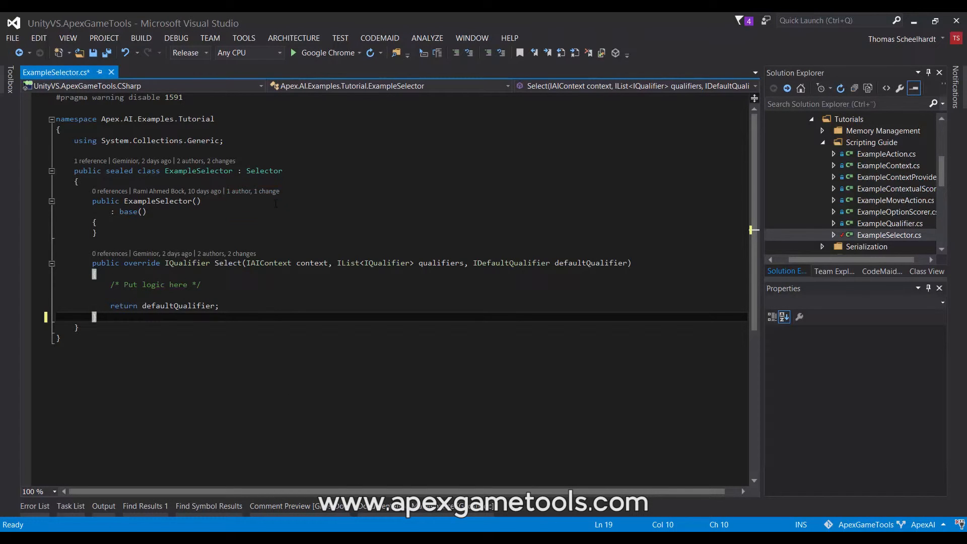
pyautogui.moveTo(267, 171)
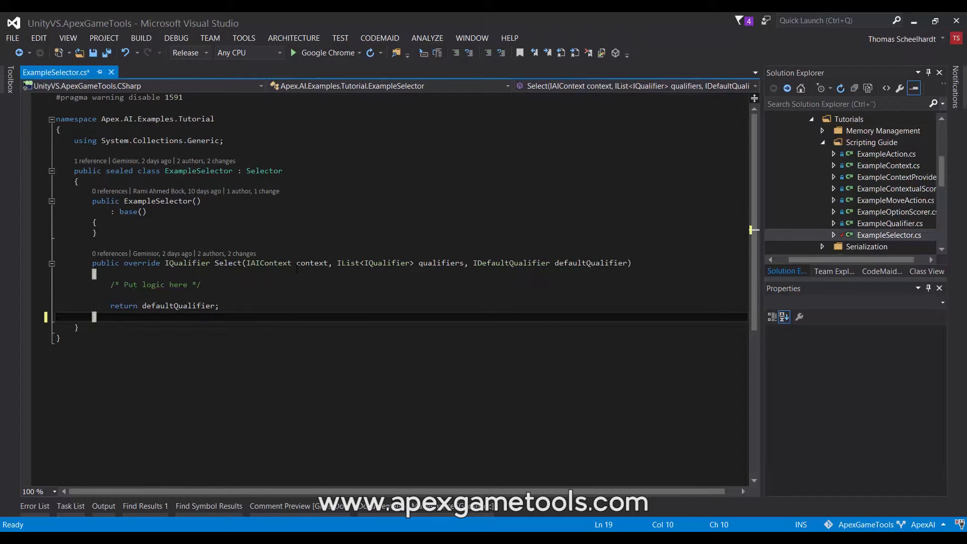
pyautogui.moveTo(441, 262)
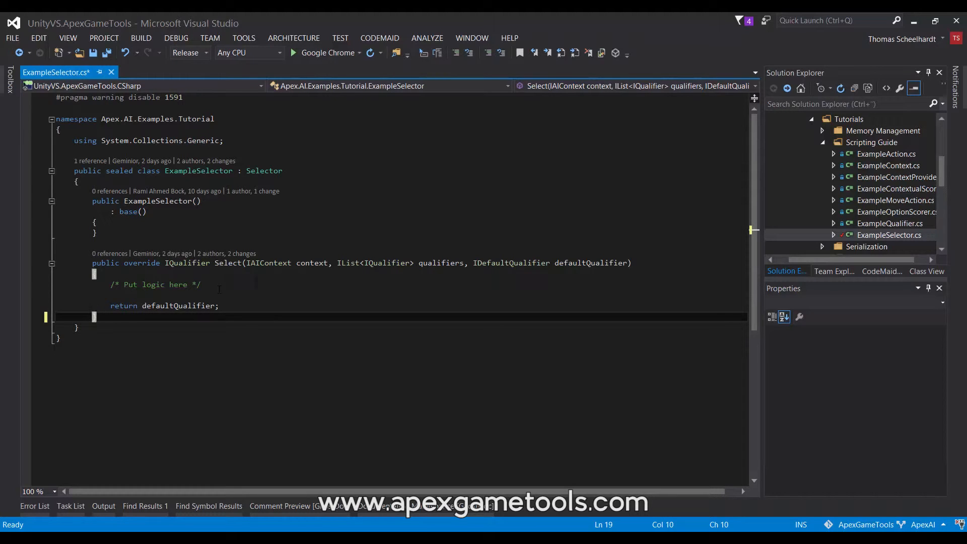
pyautogui.moveTo(438, 263)
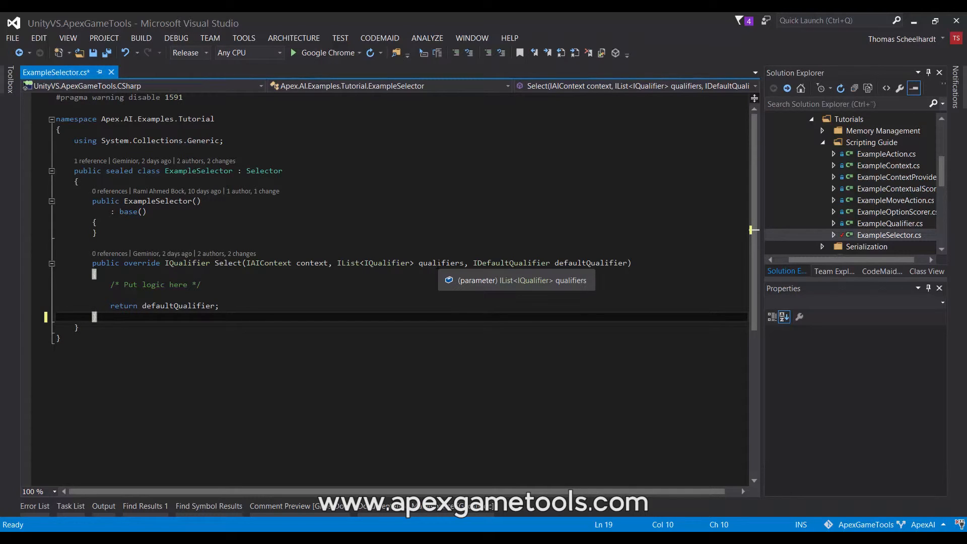
pyautogui.moveTo(339, 295)
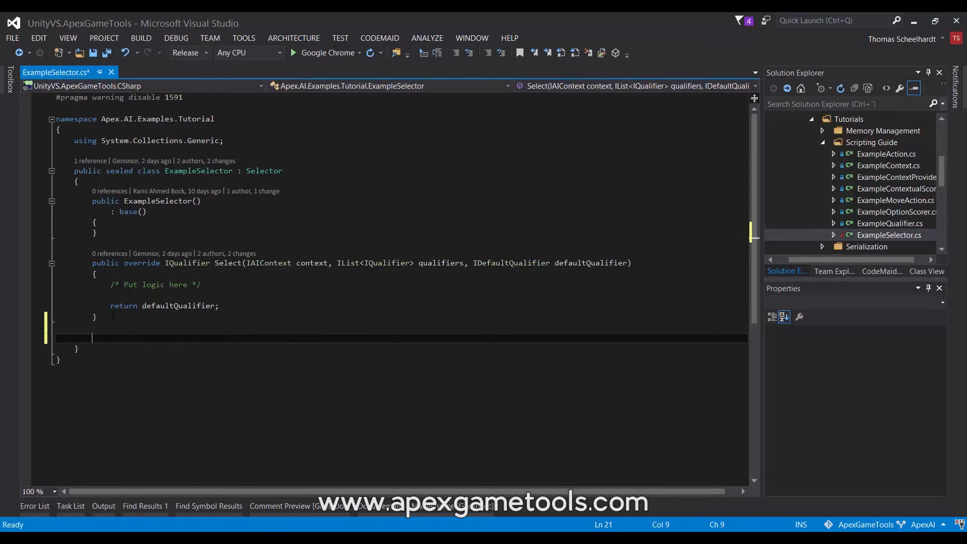
# Step: Write 'override' below Select and generate a CloneFrom(object other) stub calling base.CloneFrom(other)
pyautogui.write('override void CloneFrom(object other')
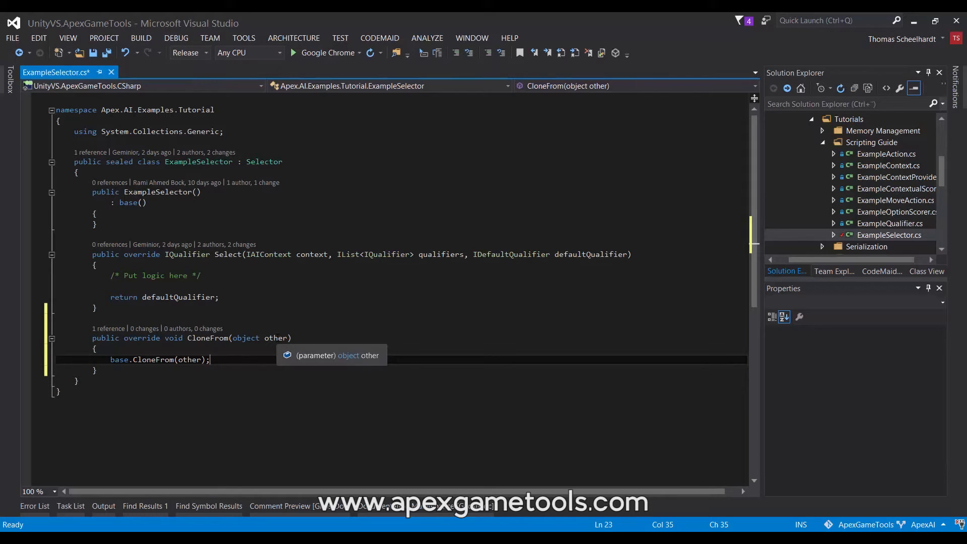
pyautogui.moveTo(300, 295)
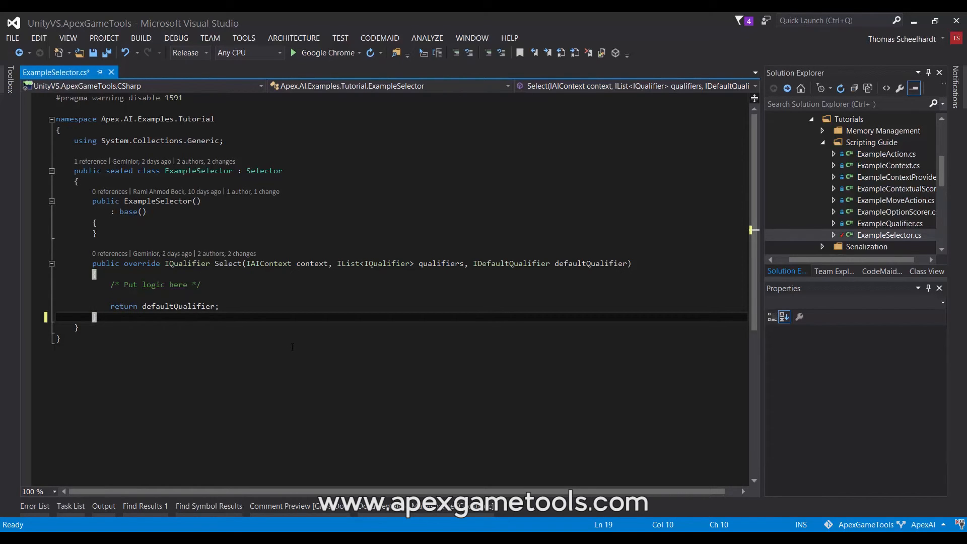
pyautogui.moveTo(311, 263)
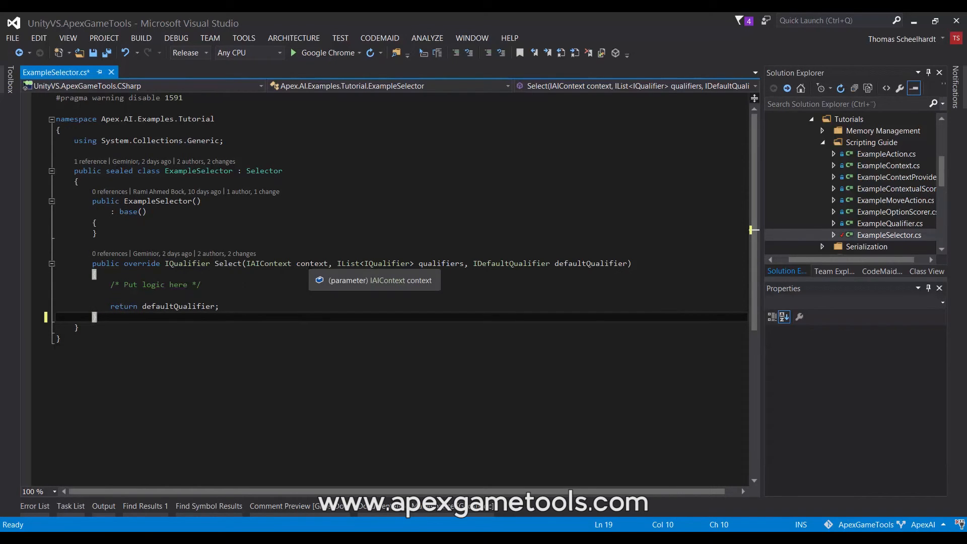